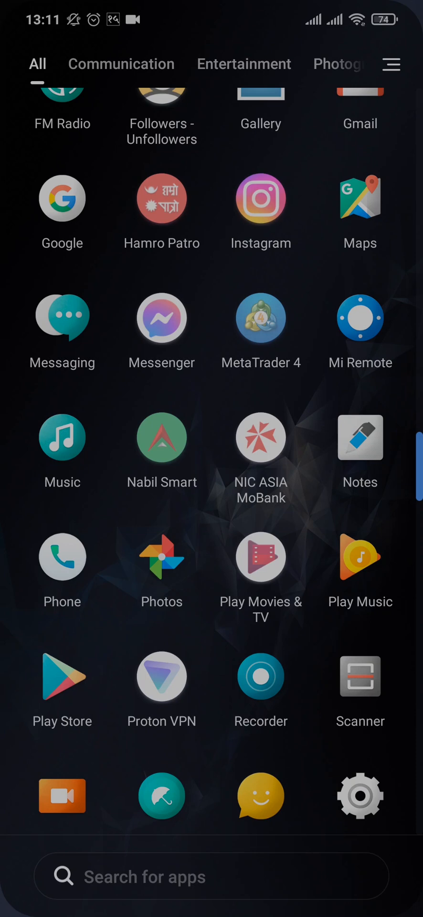
Scroll the app drawer down past Play Store and Settings to Snapchat, Spotify, TikTok, Twitter.
{"action": "scroll", "scroll_direction": "down", "scroll_amount": 3}
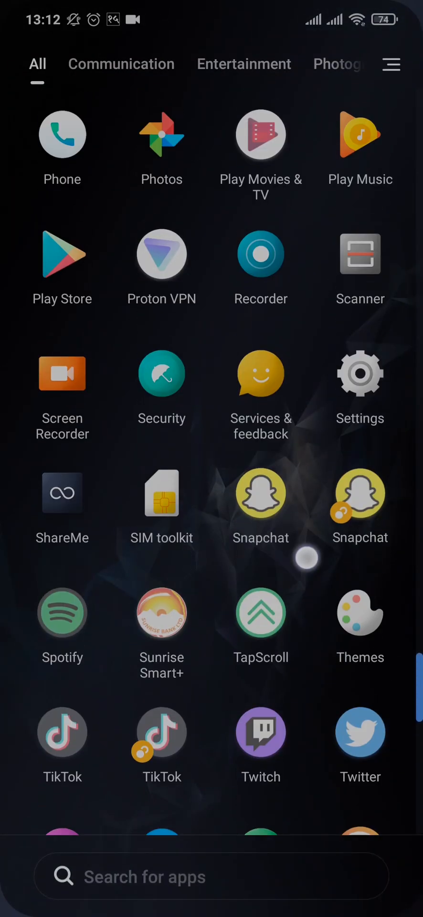
Search Play Store for "tap scroll" and open the installed TapScroll - Quickly Scrolling result.
{"action": "left_click", "coordinate": [63, 253]}
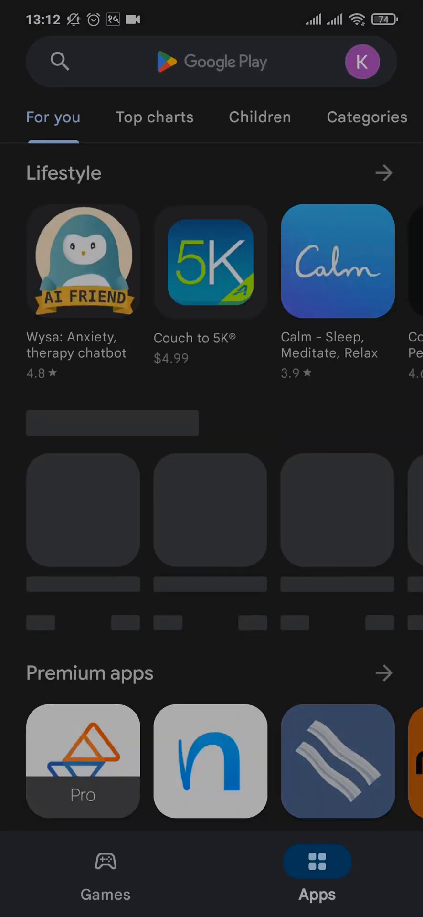
{"action": "type", "text": "tap scroll"}
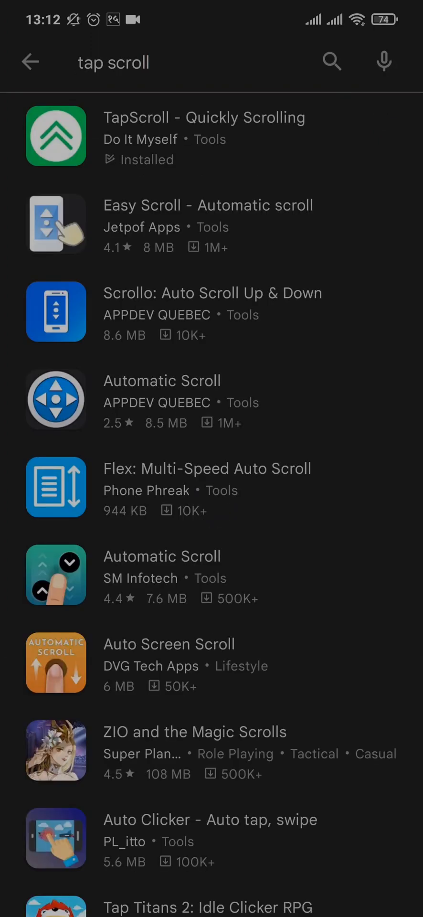
{"action": "left_click", "coordinate": [204, 135]}
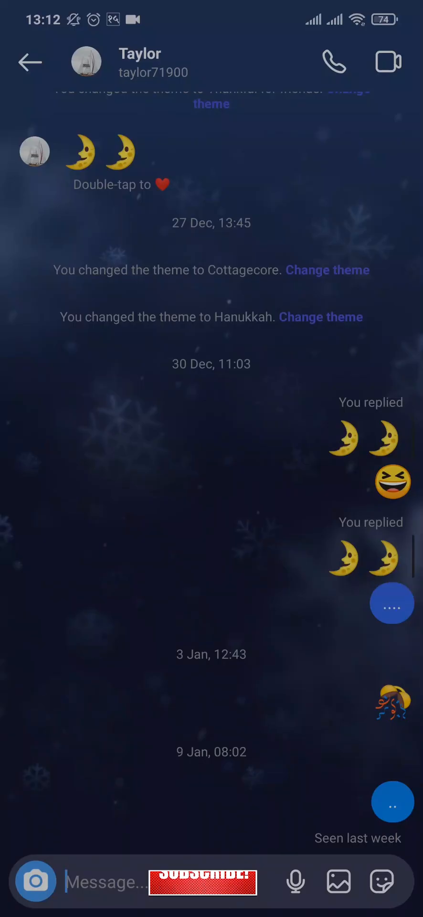
Scroll back down through the DM thread from the theme-change history to the latest emoji replies.
{"action": "scroll", "scroll_direction": "down", "scroll_amount": 3}
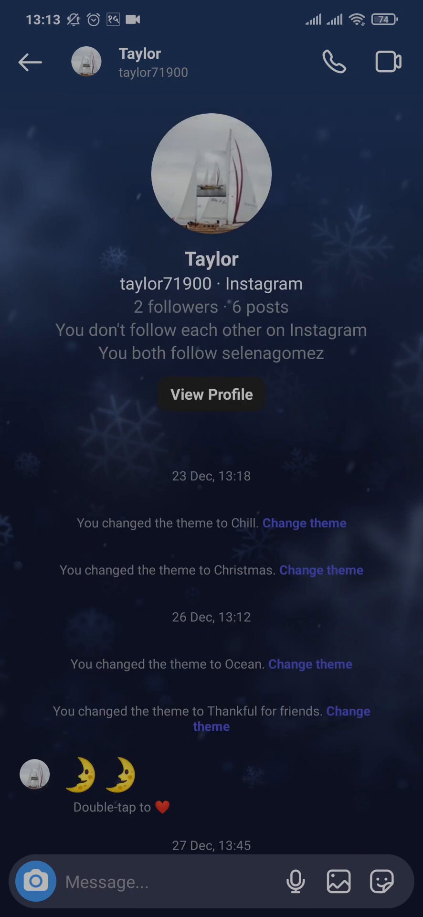
{"action": "scroll", "scroll_direction": "down", "scroll_amount": 3}
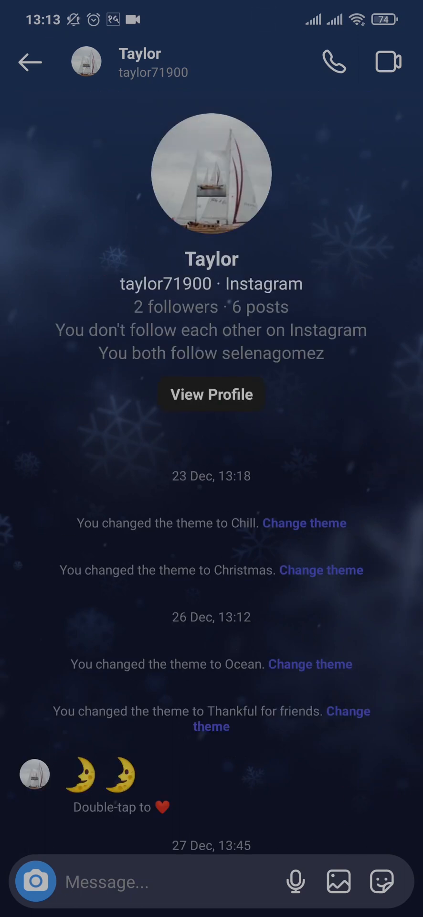
{"action": "scroll", "scroll_direction": "down", "scroll_amount": 3}
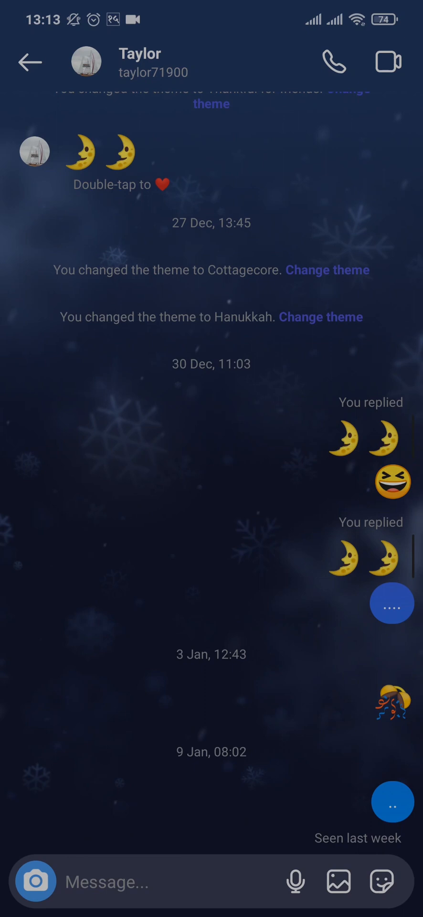